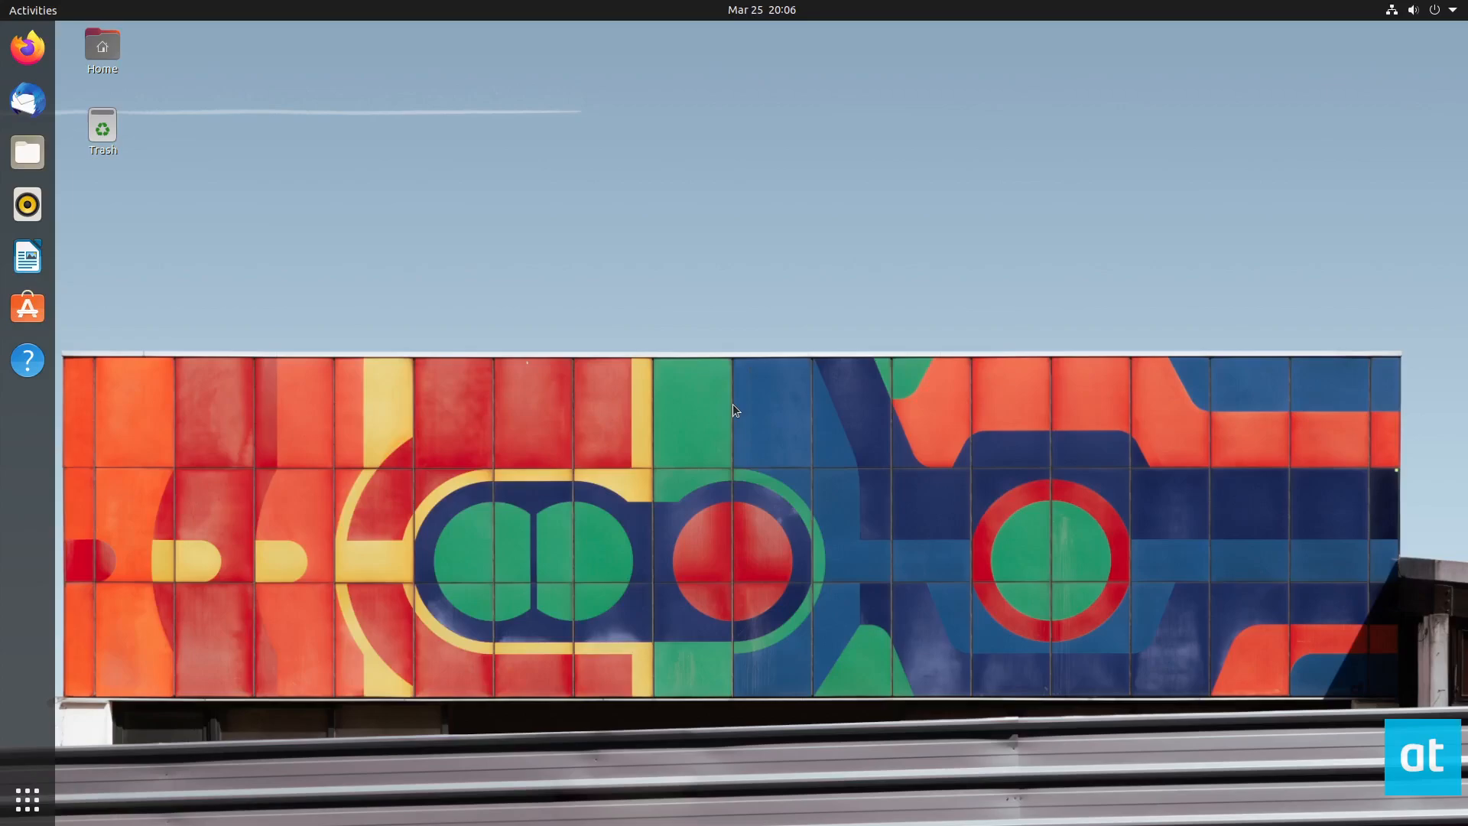
Show the full grid of installed applications from the dock
left_click(27, 799)
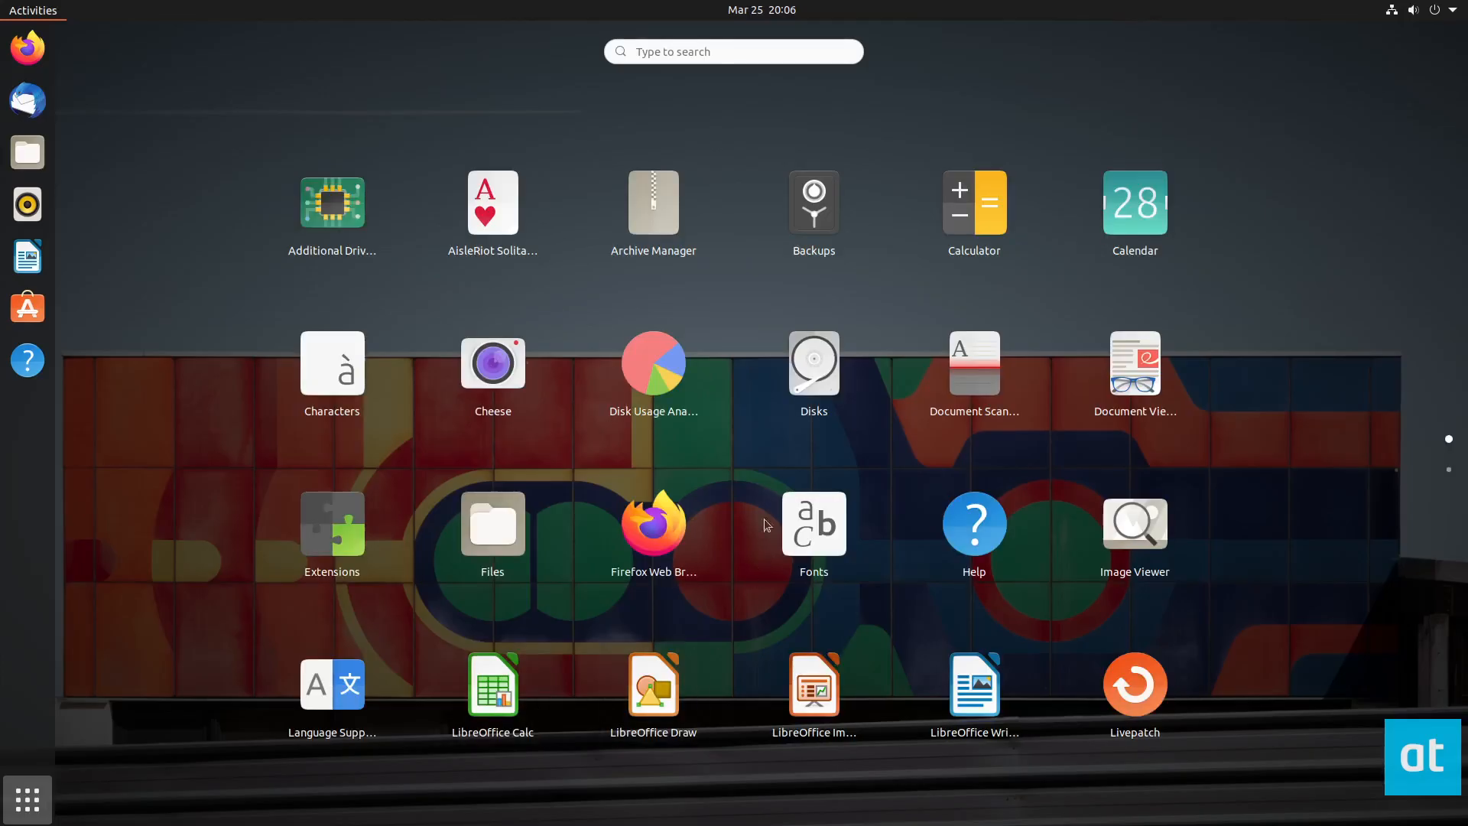
mouse_move(869, 83)
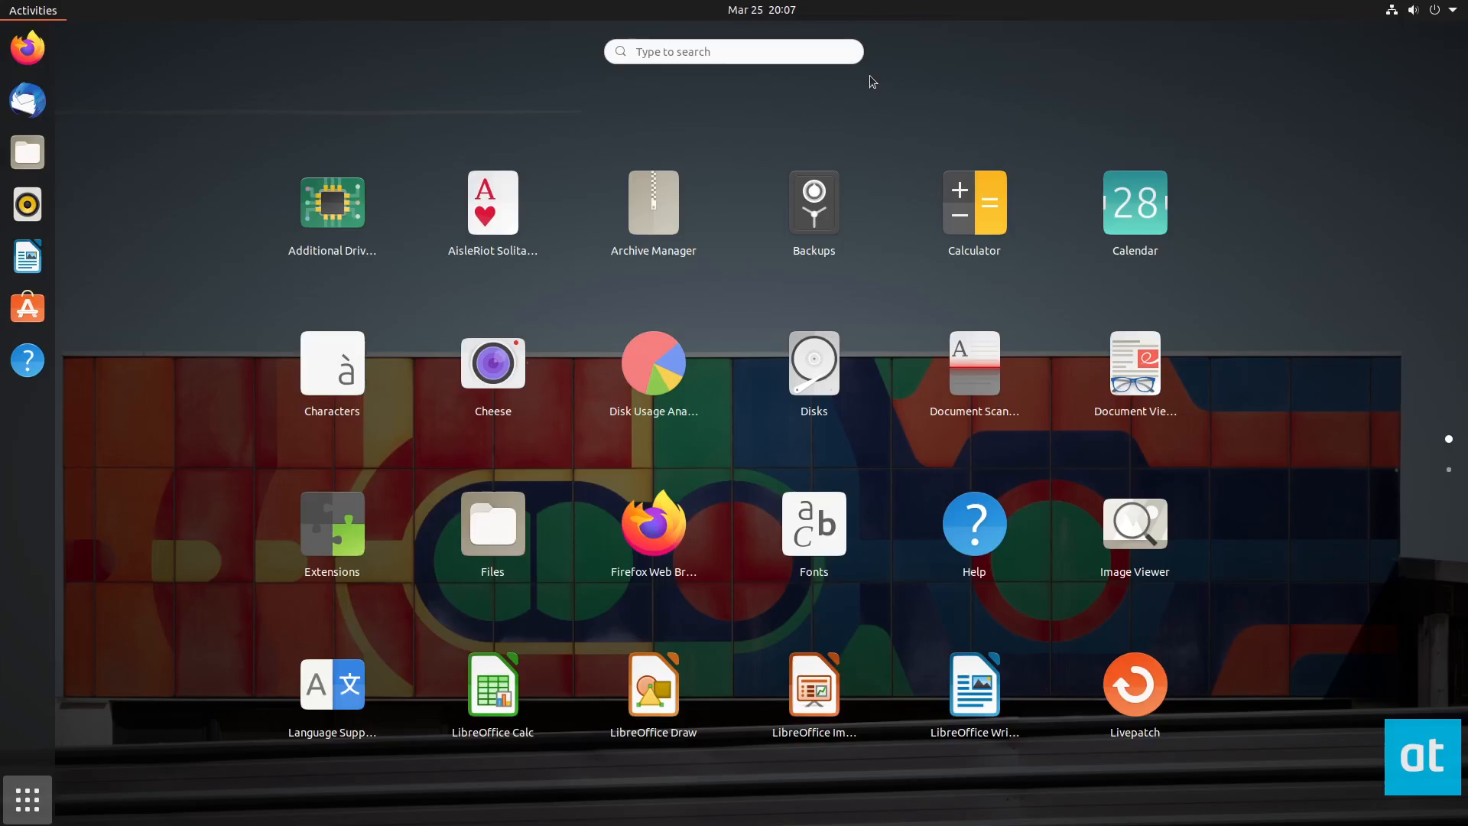
Search the Activities overview for "time" and launch the Date & Time settings result
type("time")
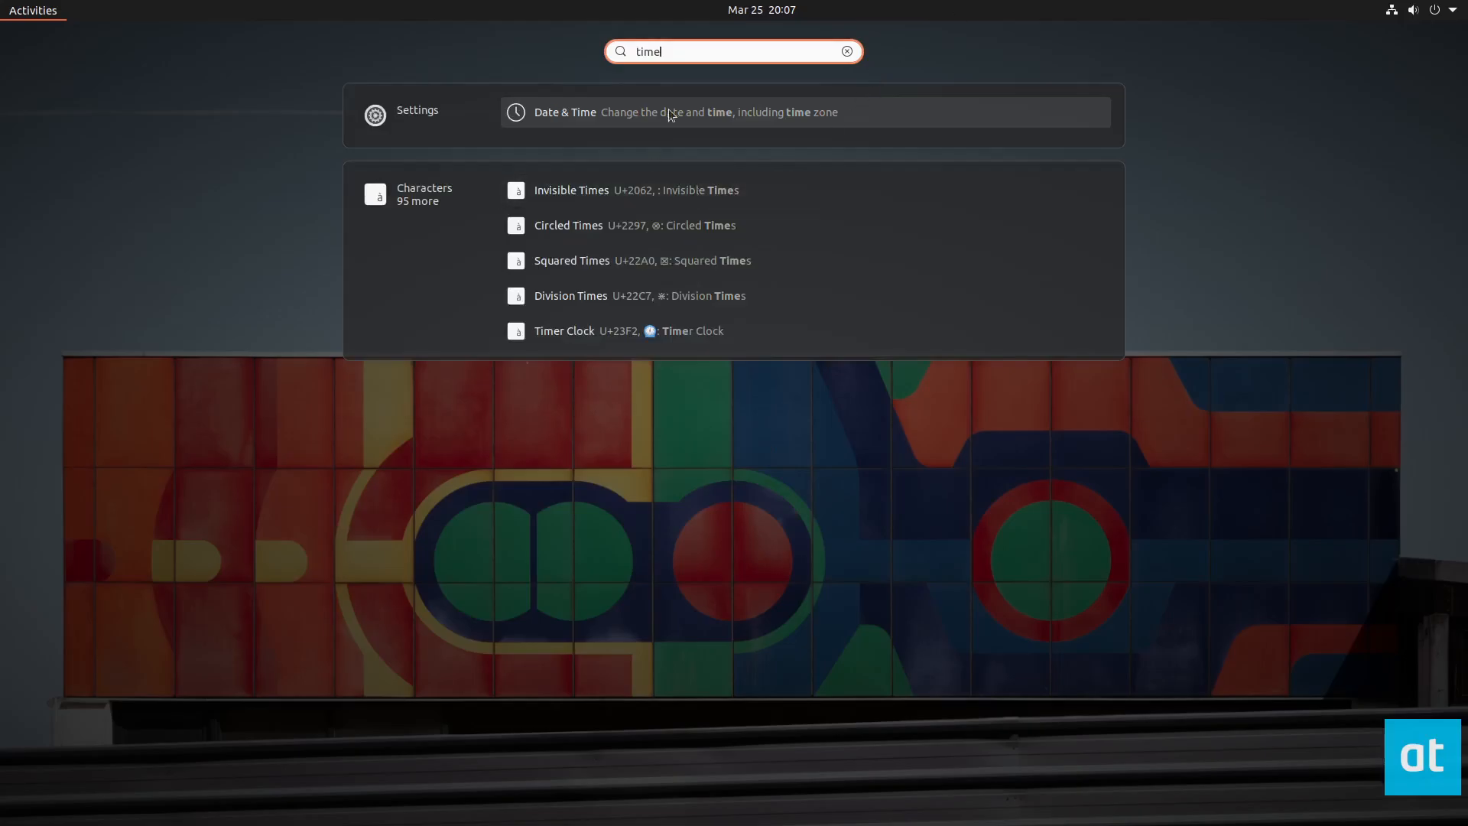
left_click(658, 111)
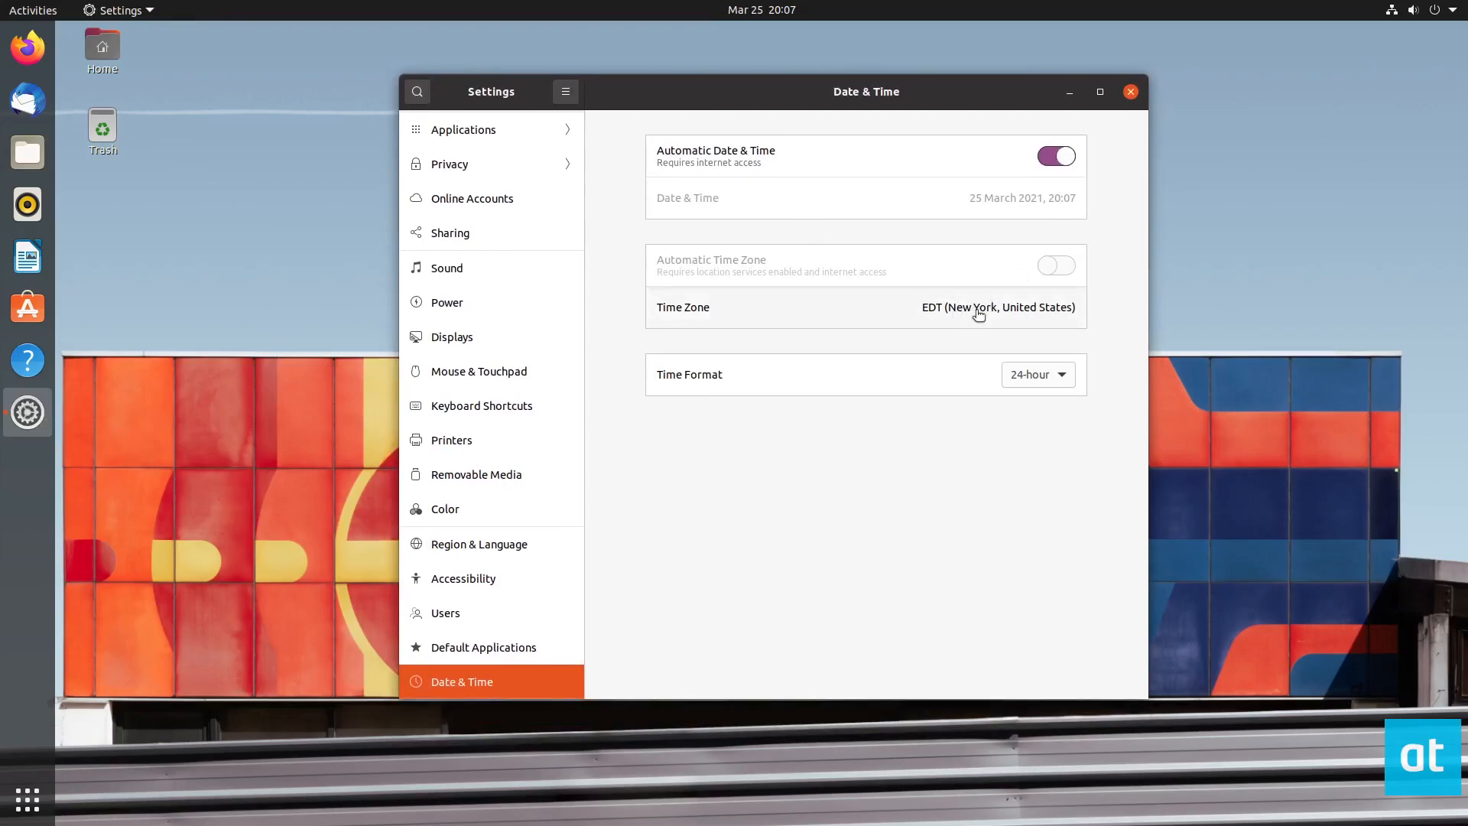
Change the time zone on the map to -03 (Nuuk, Greenland), passing through Thule
left_click(979, 307)
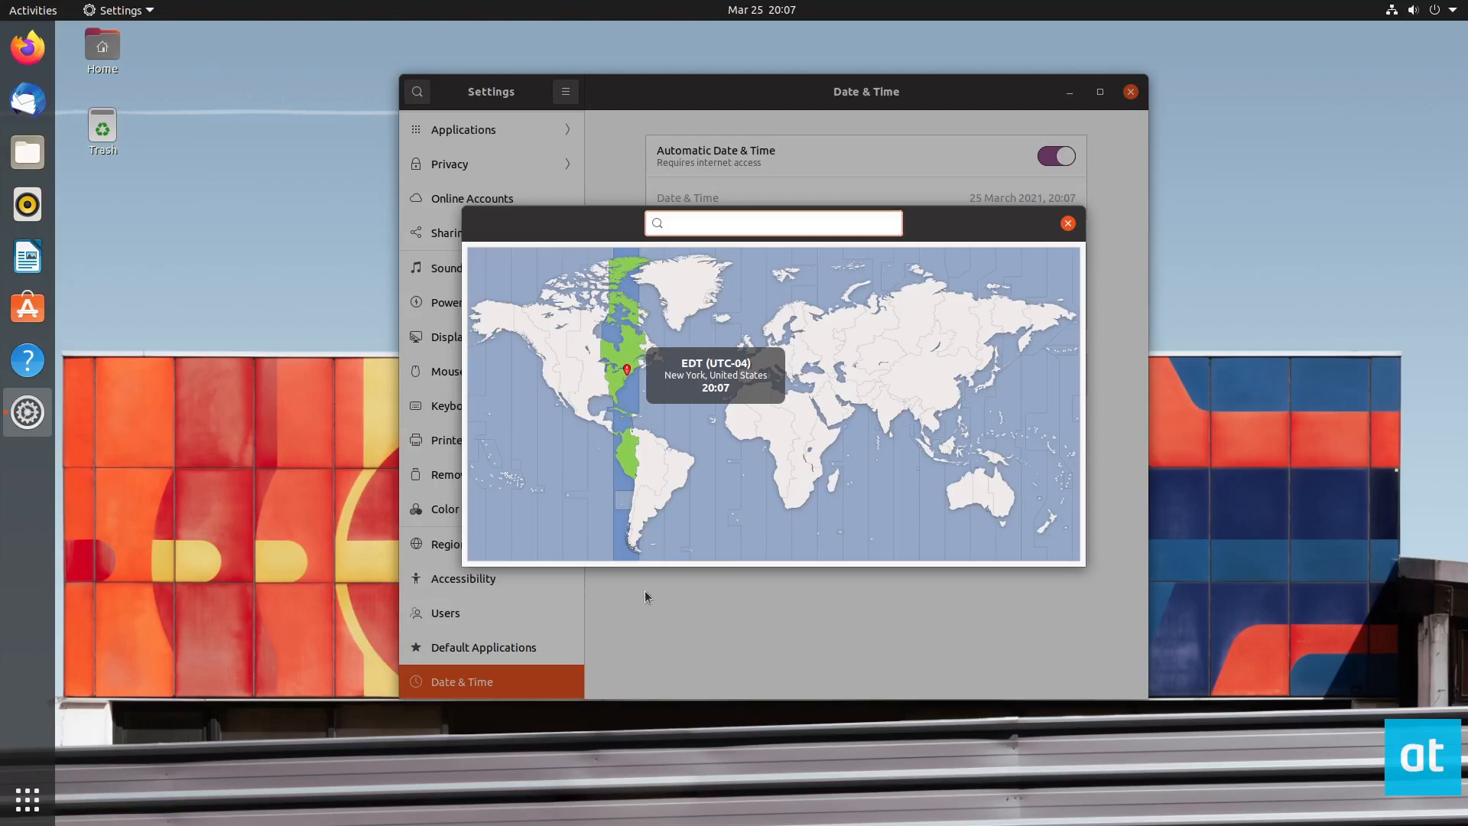
left_click(772, 223)
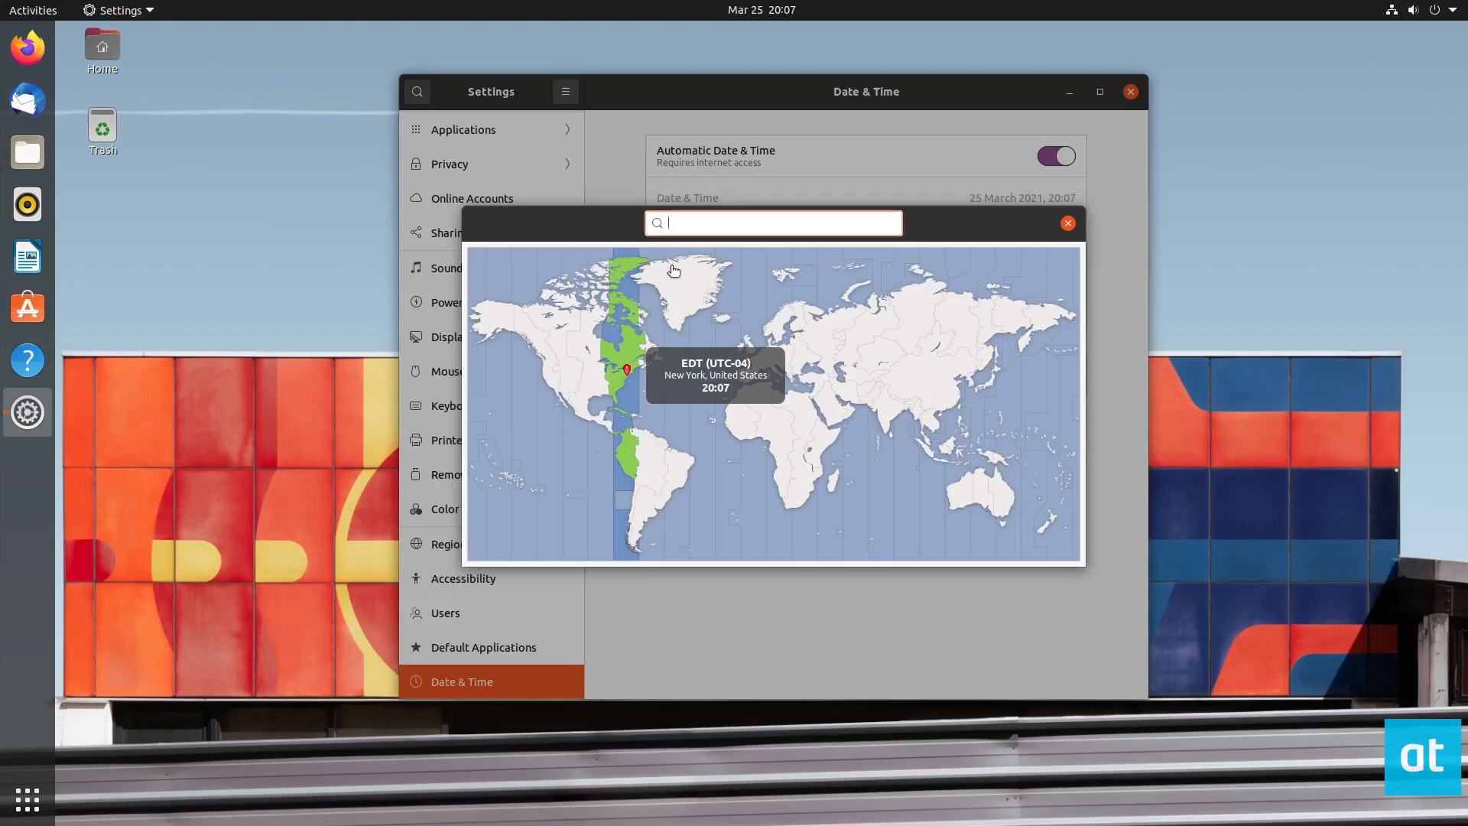
left_click(636, 278)
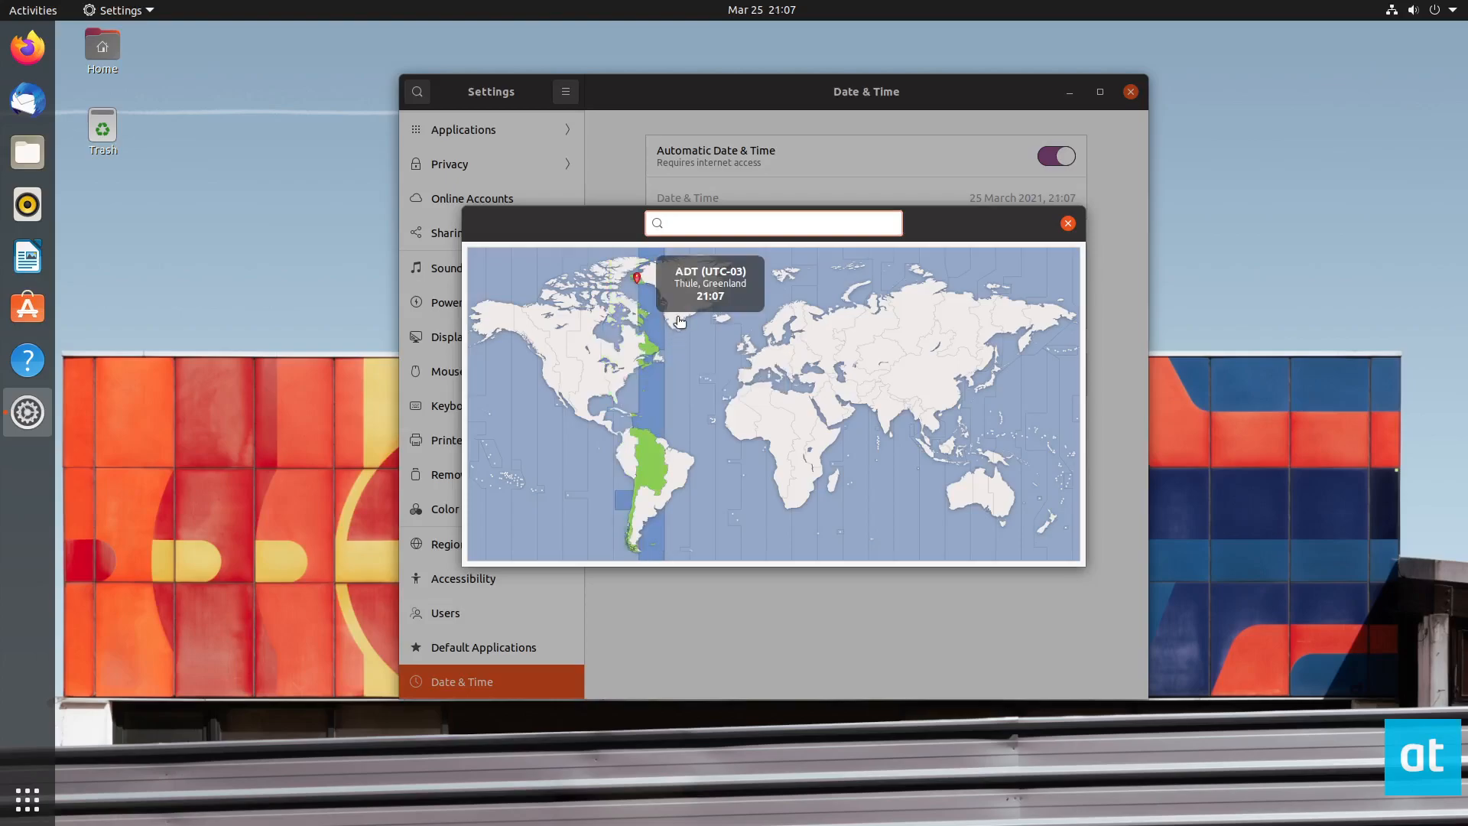
left_click(665, 318)
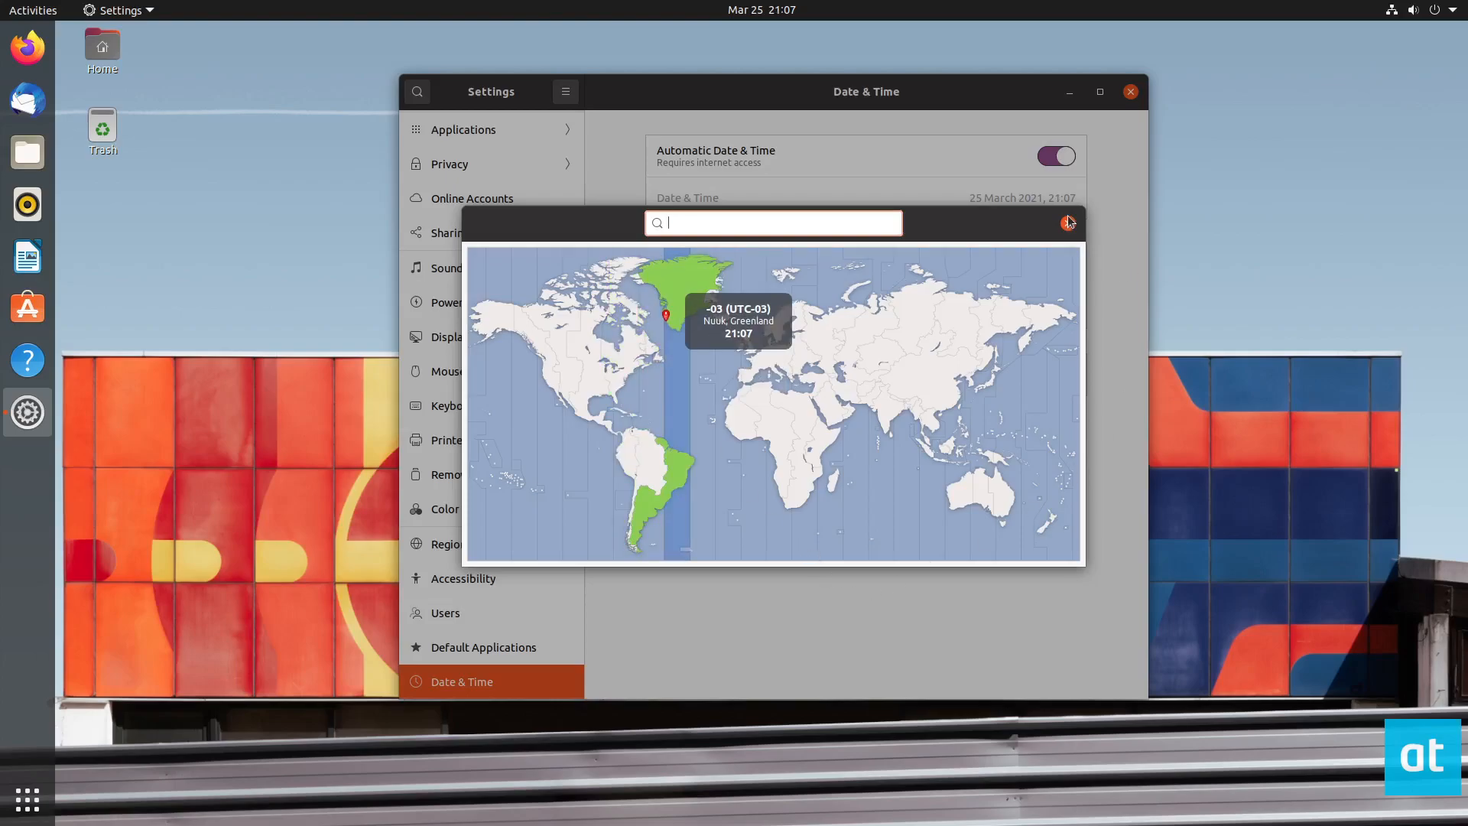
left_click(1068, 223)
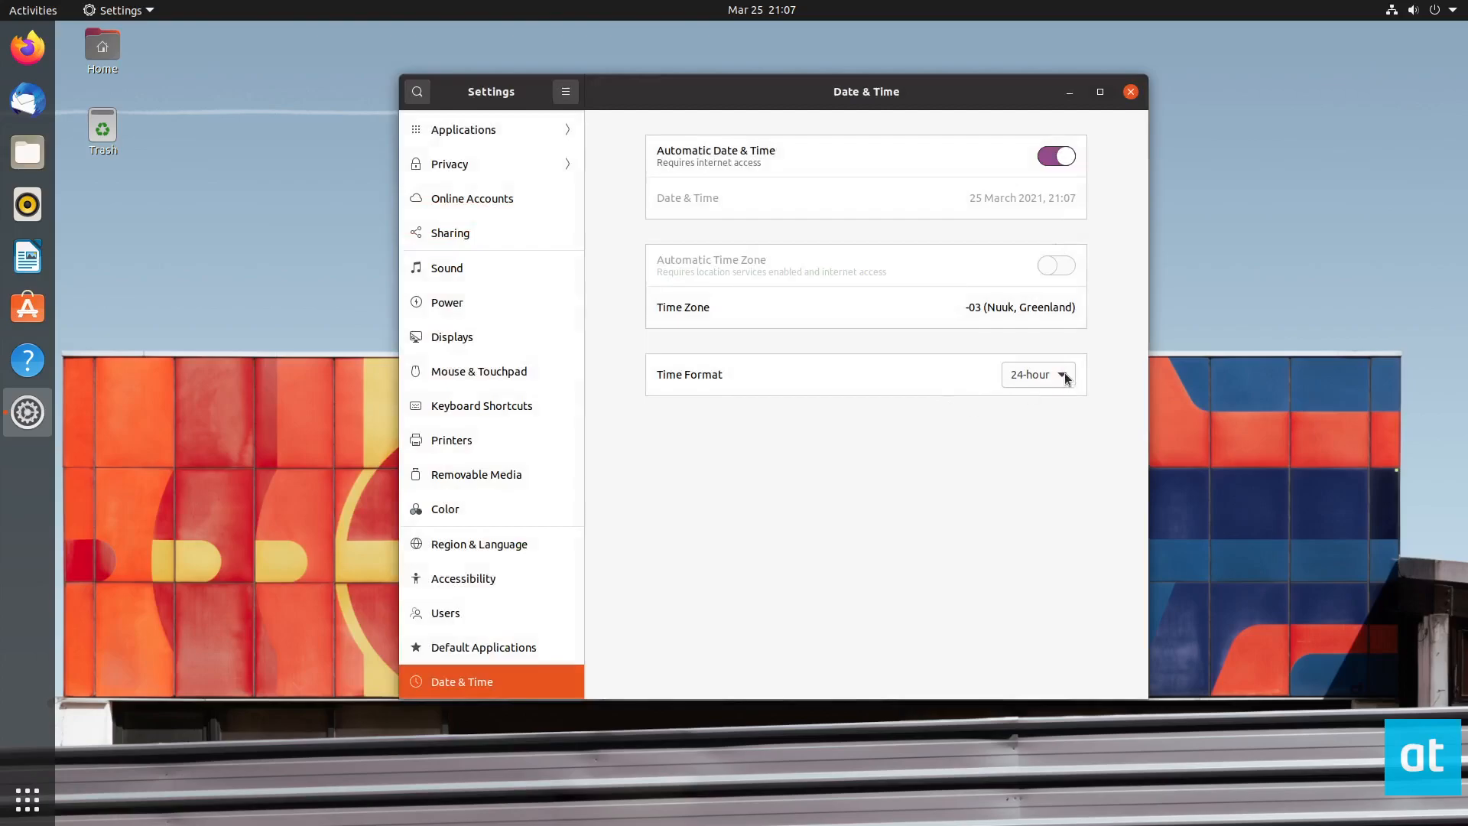
mouse_move(1061, 381)
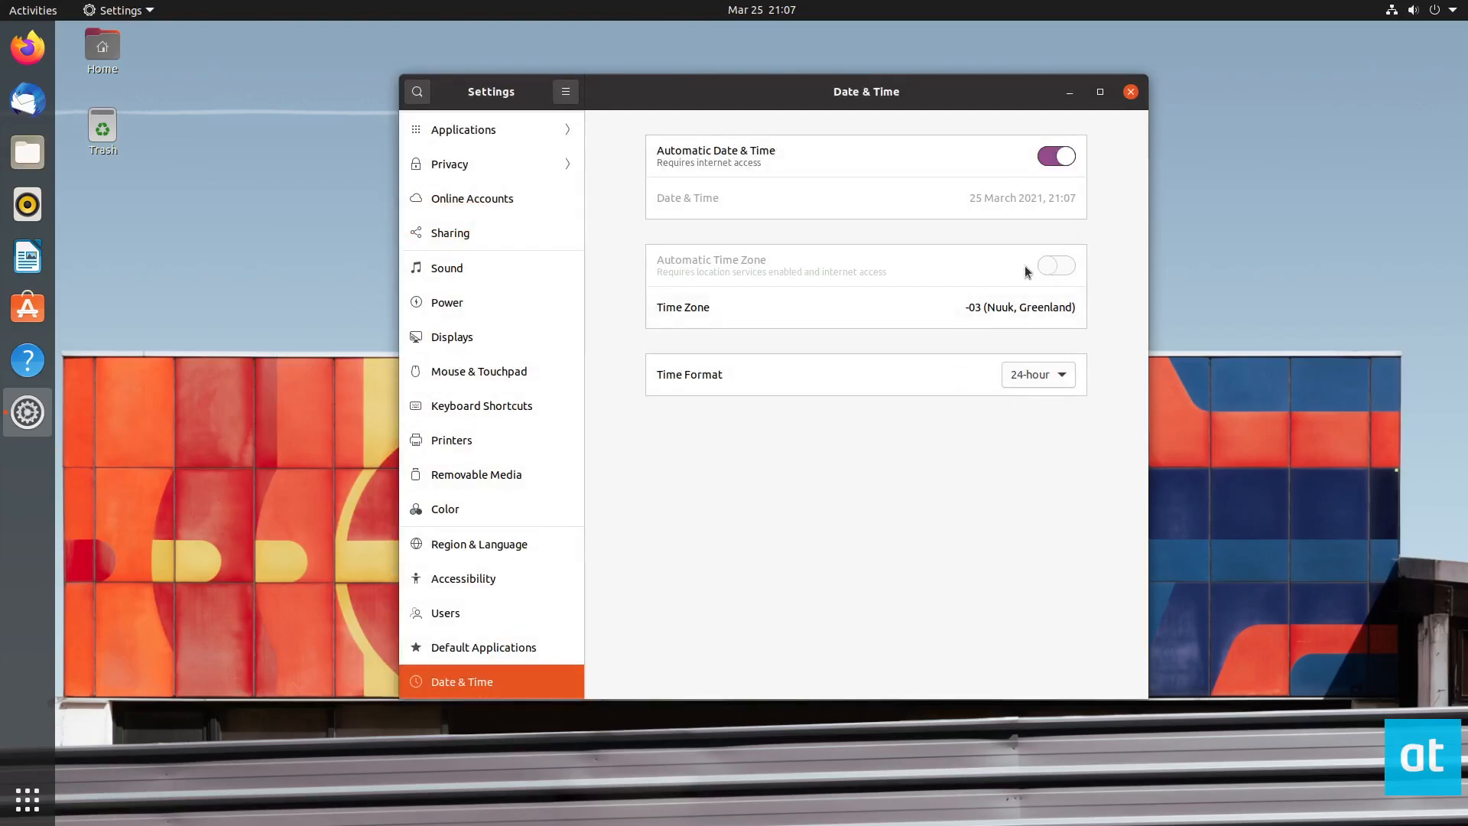
mouse_move(623, 192)
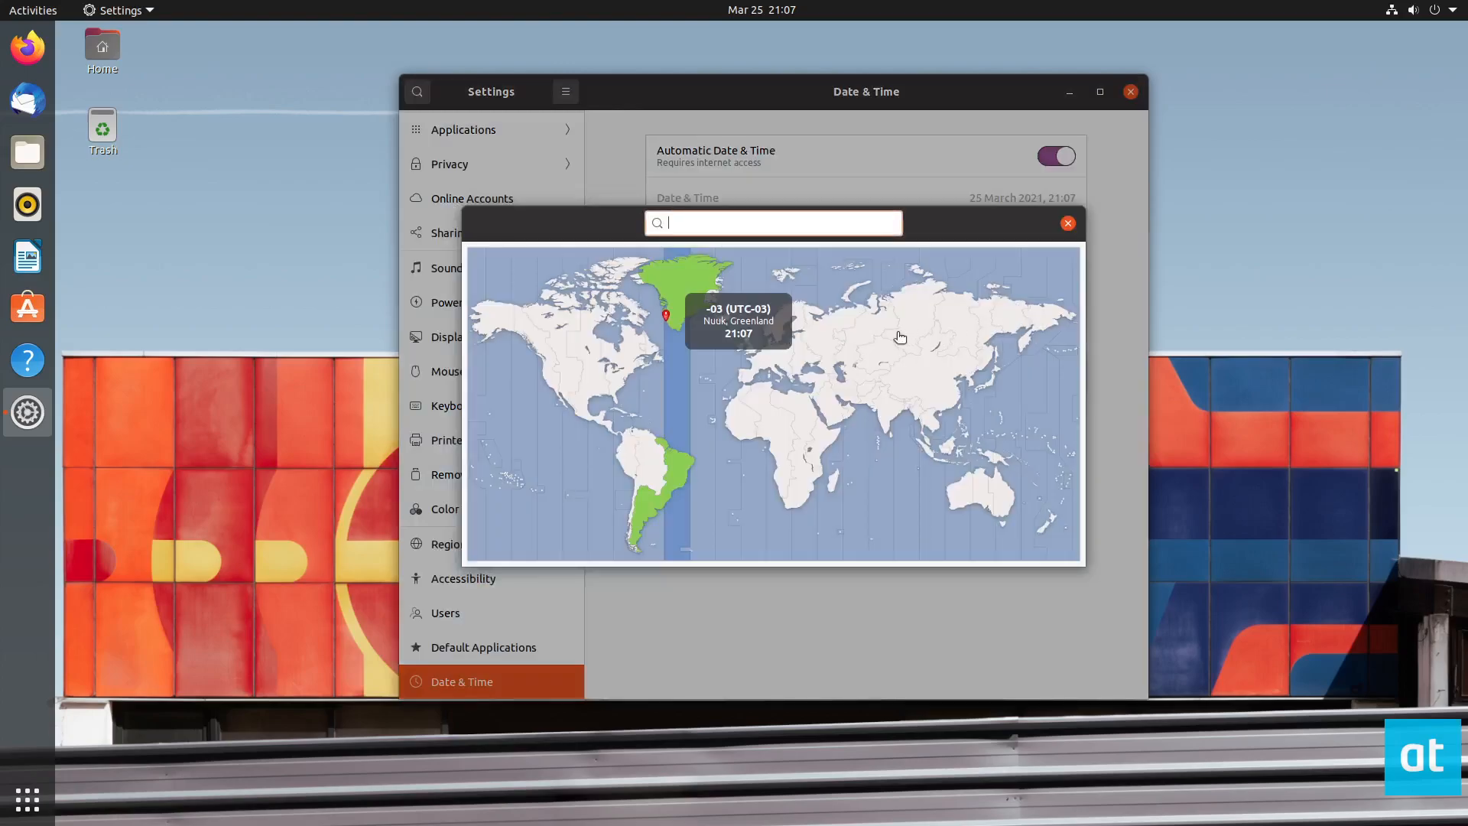
Change the time zone on the map to EDT (Vevay, United States), passing through Edmonton
left_click(559, 344)
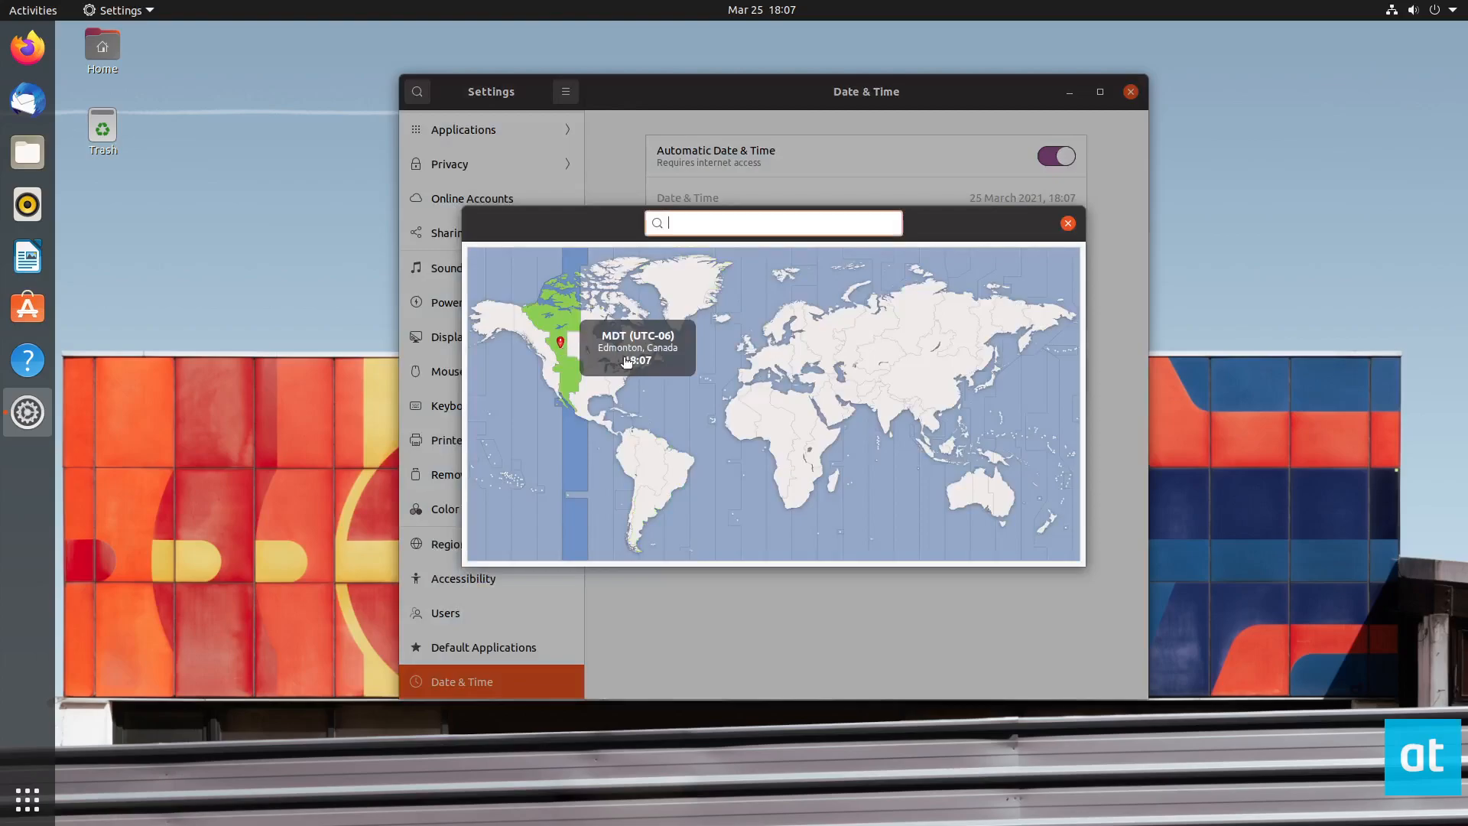
left_click(608, 375)
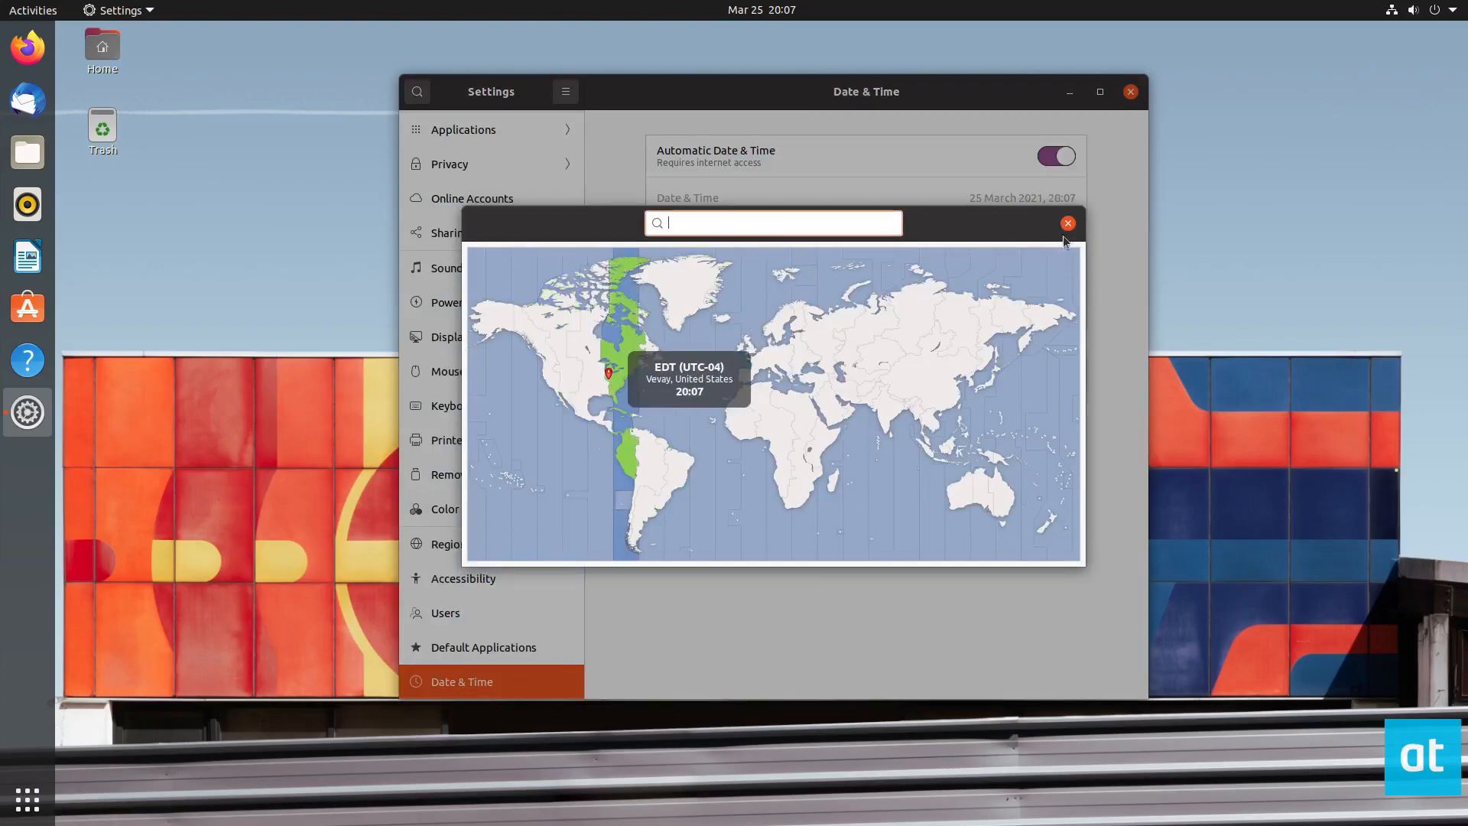
left_click(1066, 224)
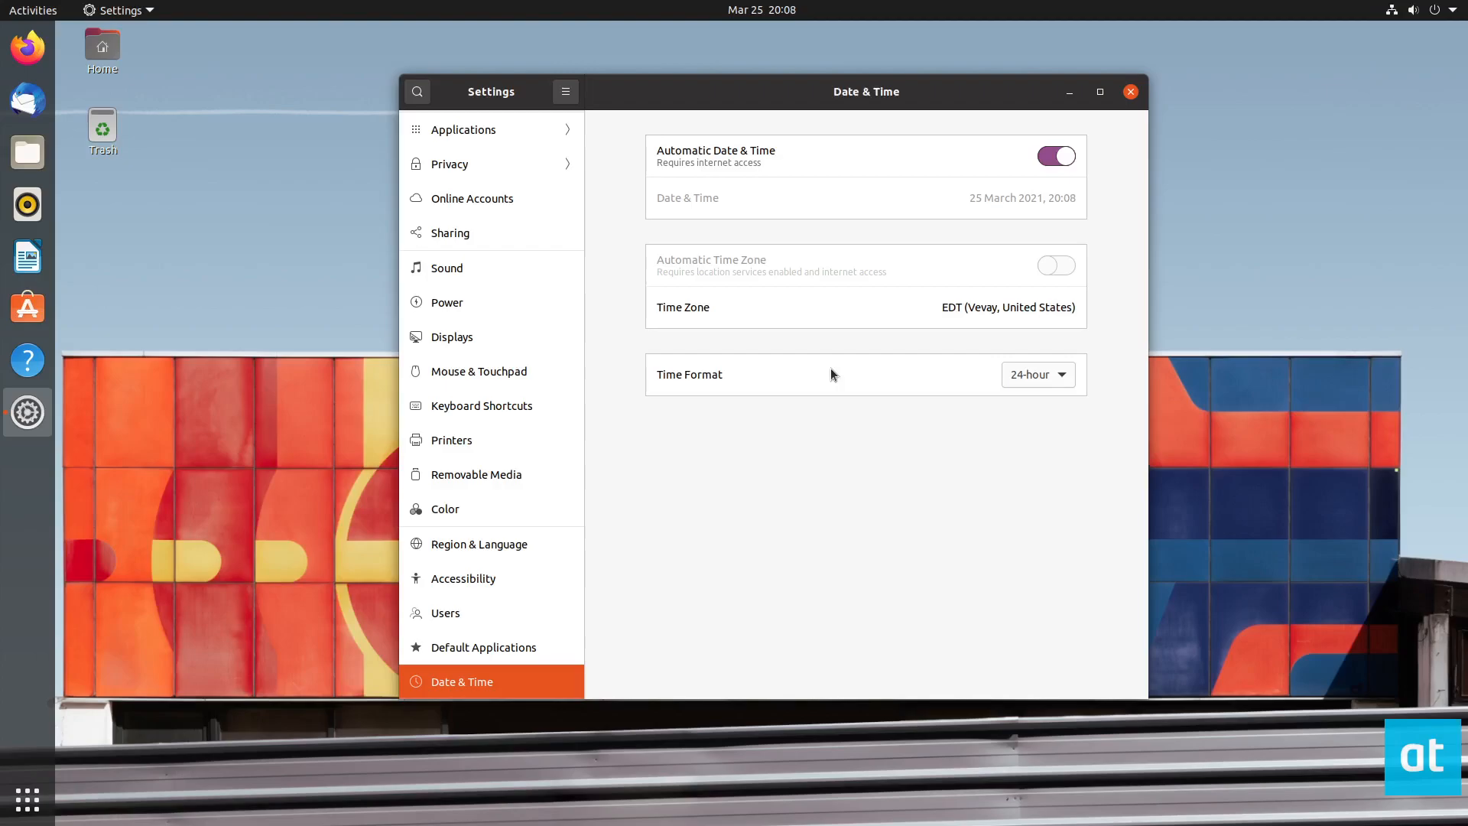
mouse_move(823, 494)
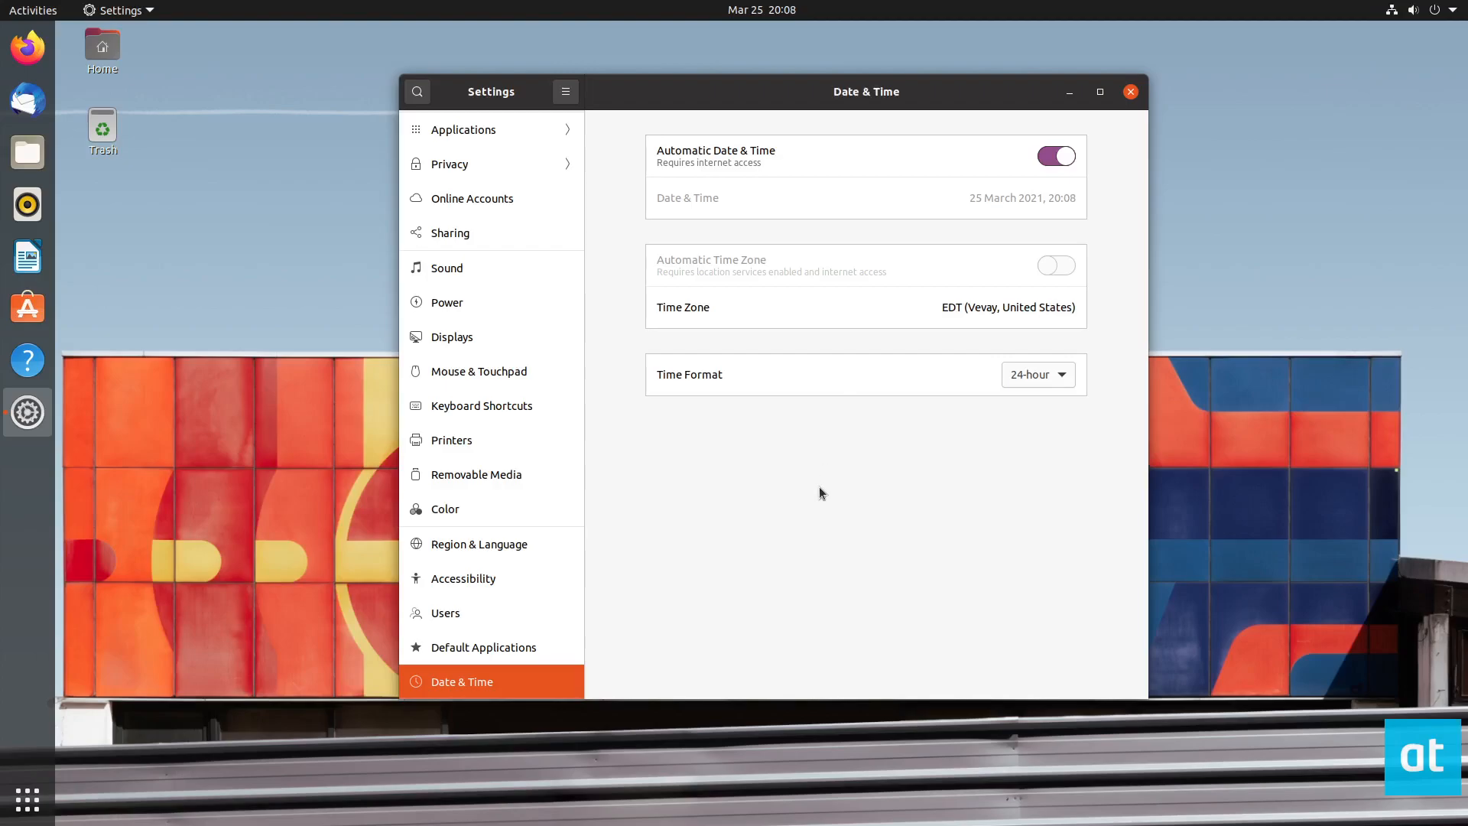